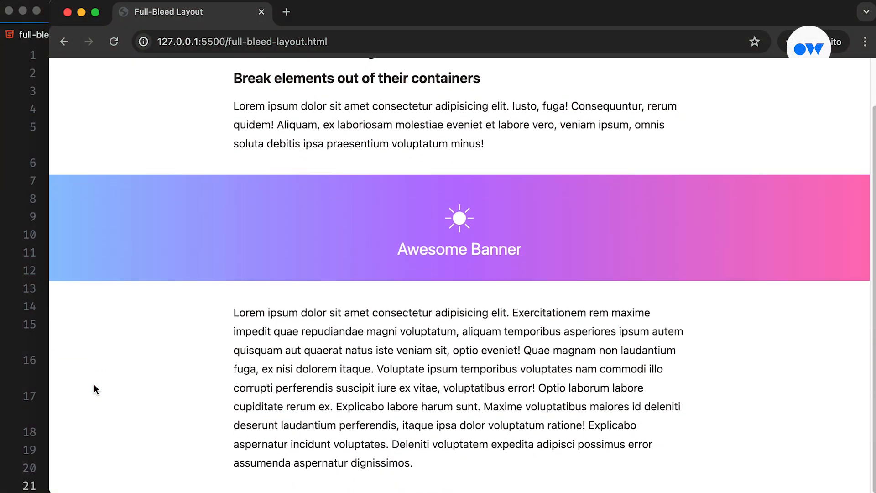
# - Wrap the h1, h2, paragraphs and full-bleed banner div in a <main> element
pyautogui.scroll(3)
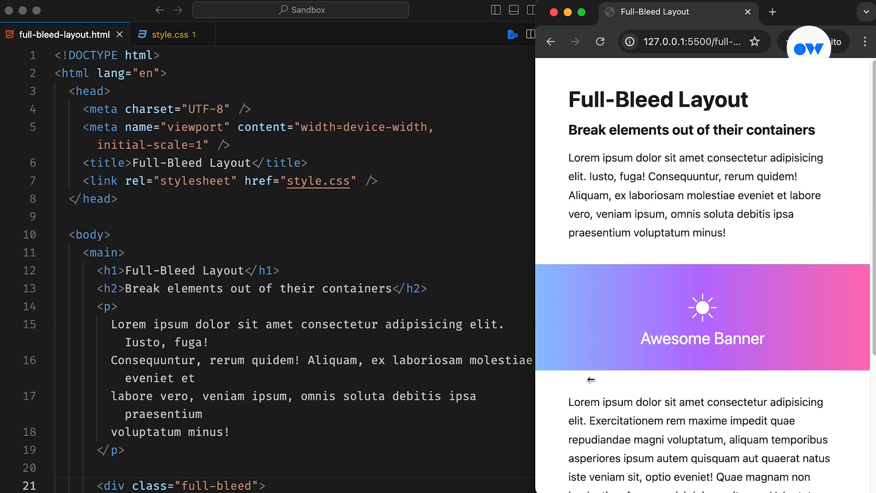
pyautogui.scroll(-3)
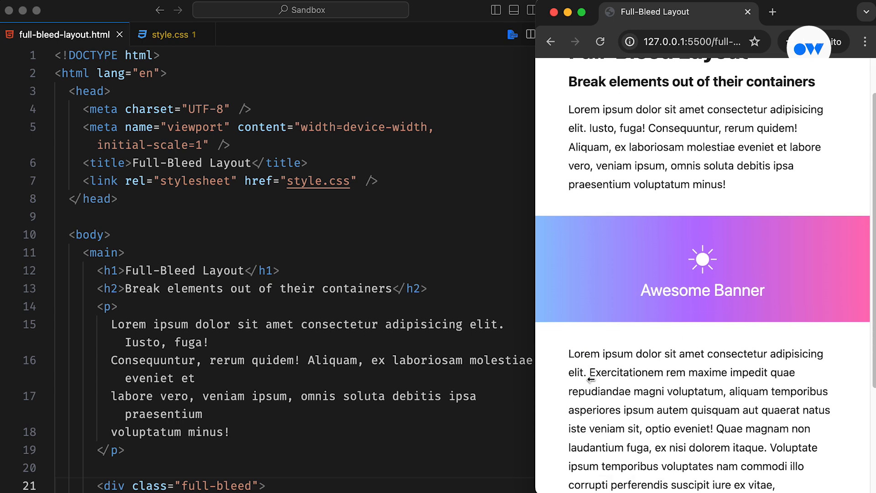
pyautogui.scroll(-3)
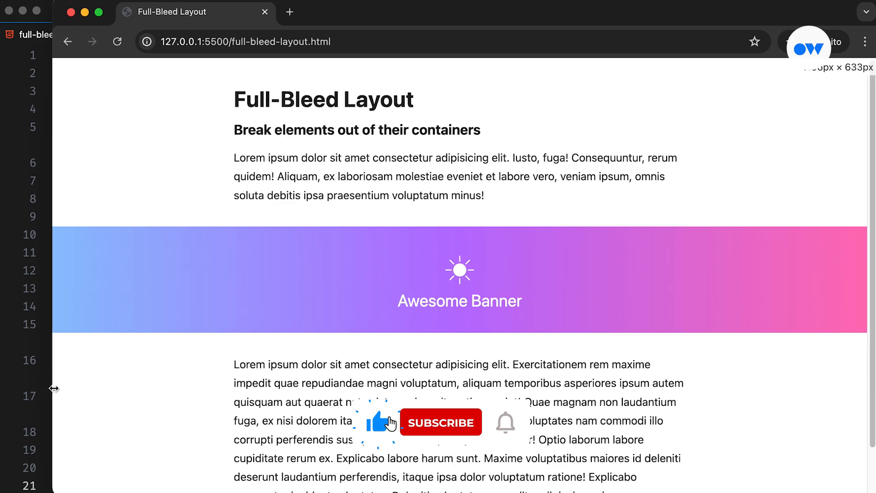
pyautogui.click(440, 421)
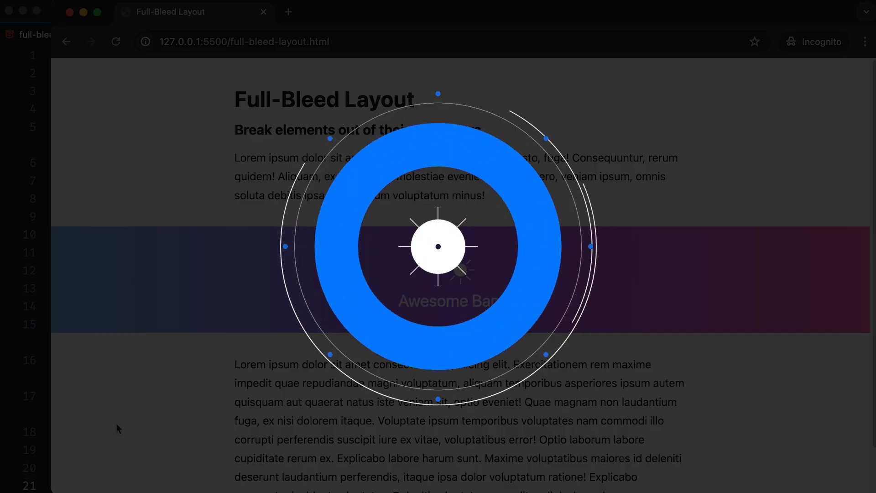
pyautogui.click(438, 246)
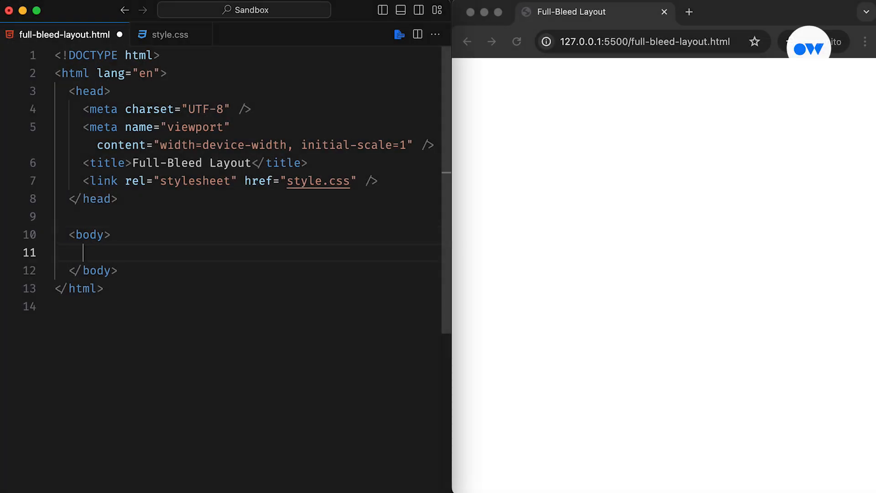
pyautogui.write('<main>')
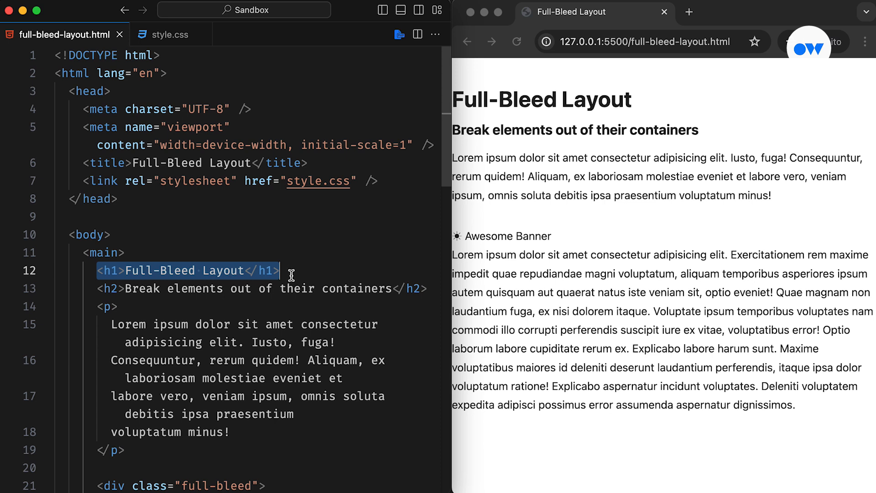
pyautogui.scroll(-3)
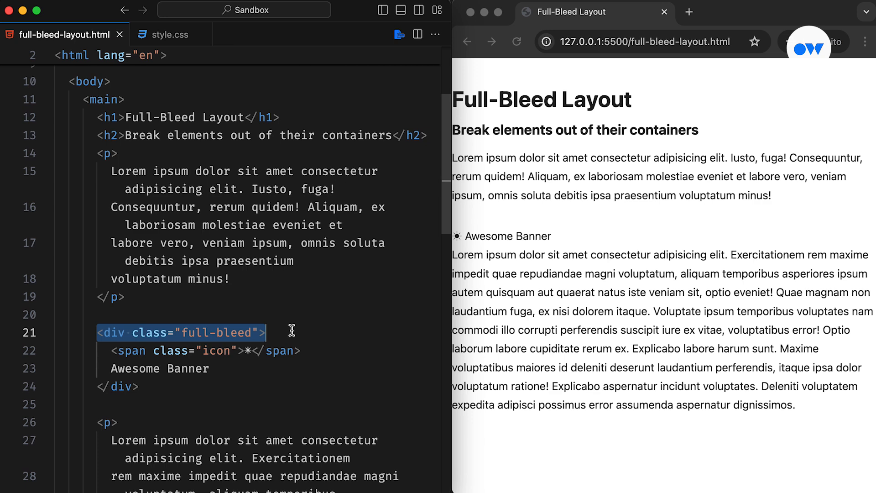
pyautogui.click(167, 34)
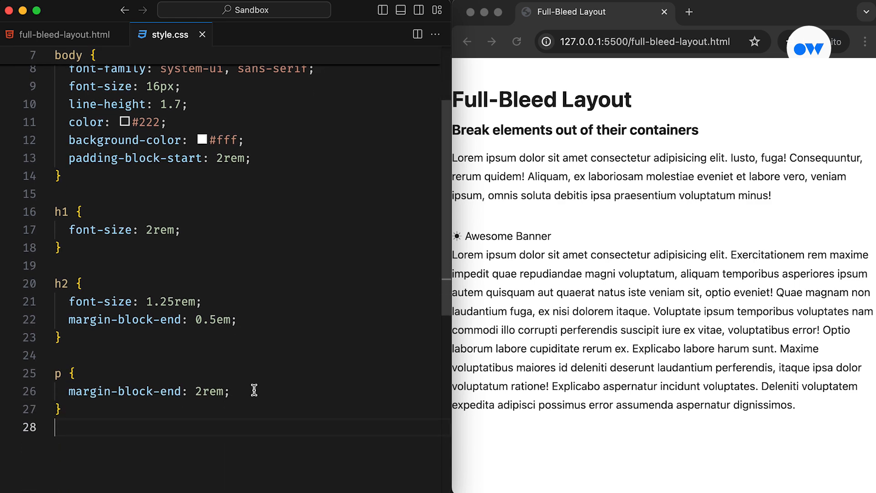
# - Add .full-bleed gradient and icon rules, plus main { max-width: 80%; margin-inline: auto; }
pyautogui.write('.full-bleed {')
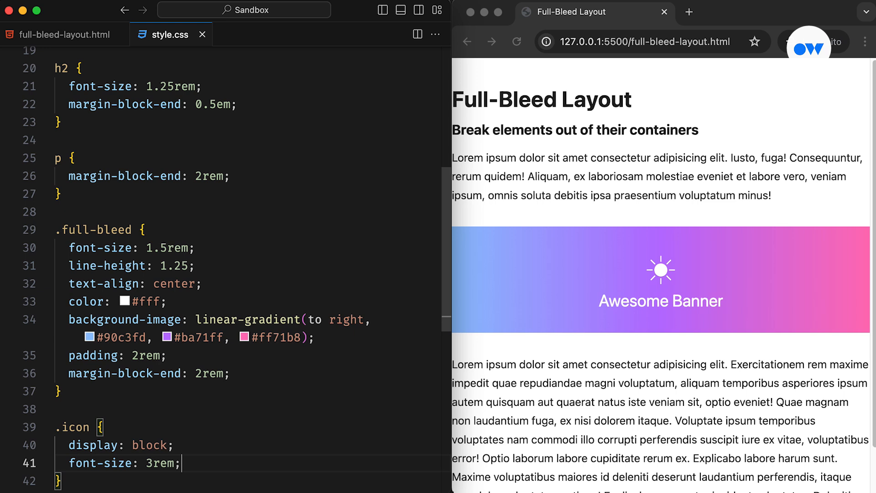
pyautogui.write('main {')
pyautogui.write('max-width: 80%;')
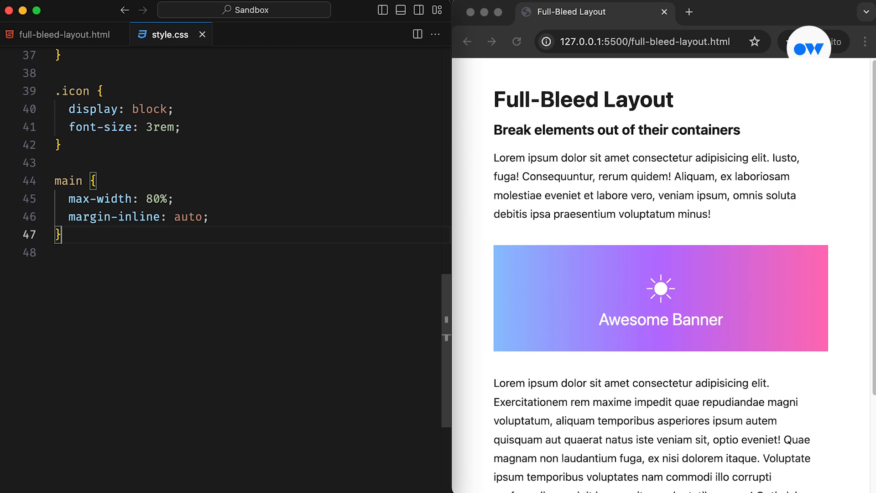
pyautogui.scroll(-3)
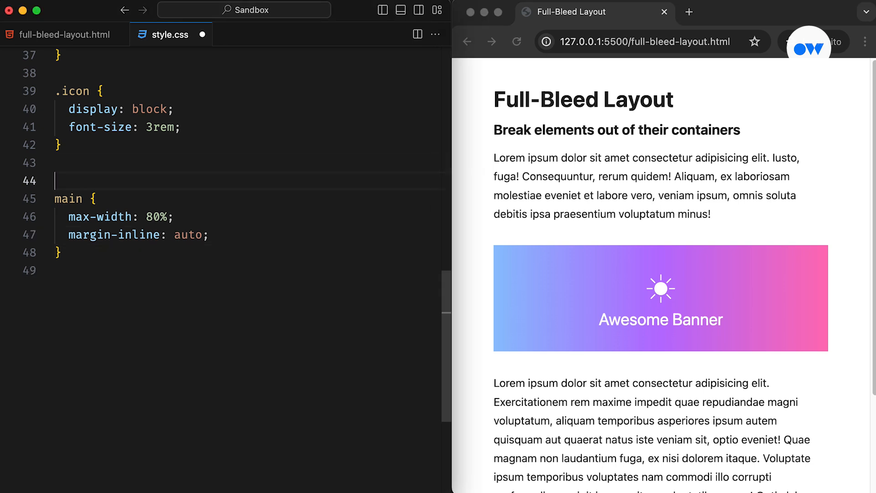
# - Add a Solution 1 .full-bleed rule: position relative, width 100vw, left 50%, margin-left -50vw
pyautogui.write('/* Solution 1')
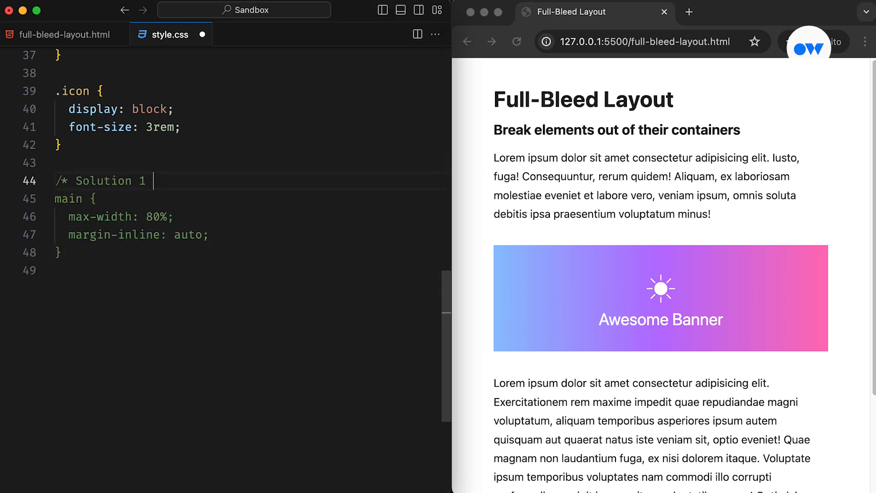
pyautogui.write('*/')
pyautogui.write('width: 100vw;')
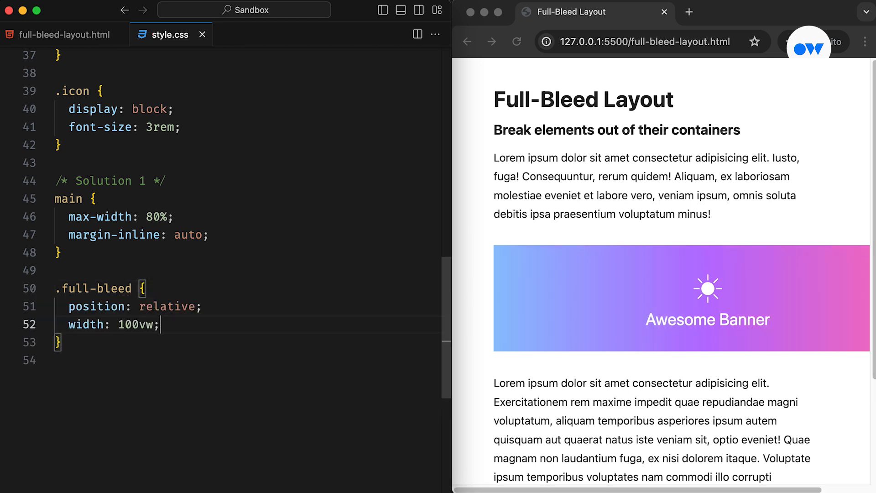
pyautogui.hscroll(3)
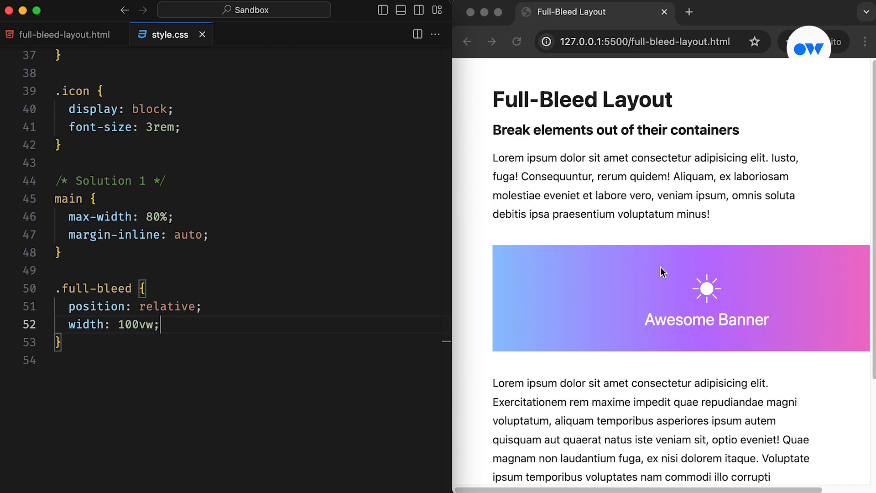
pyautogui.write('left: 50%')
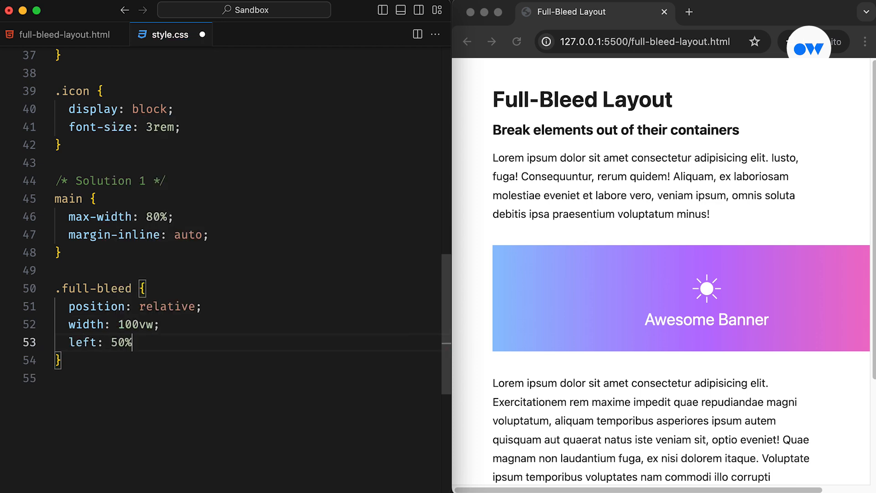
pyautogui.write(';')
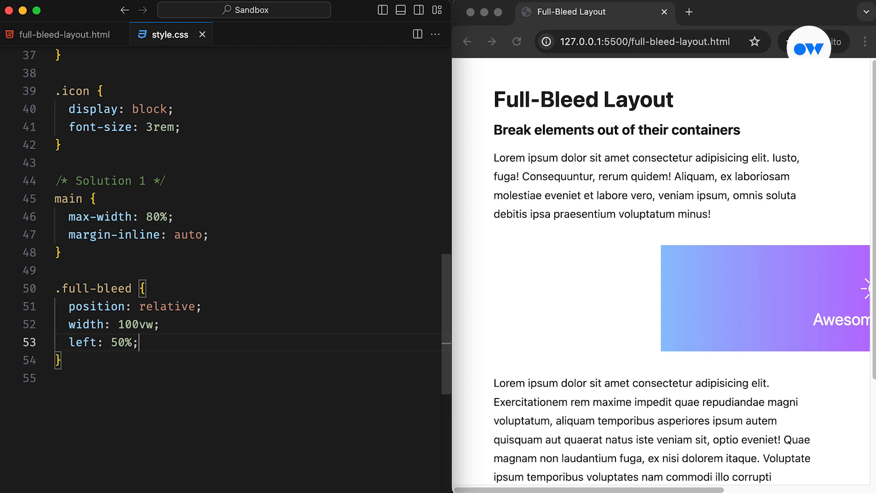
pyautogui.write('margin-left: -50vw;')
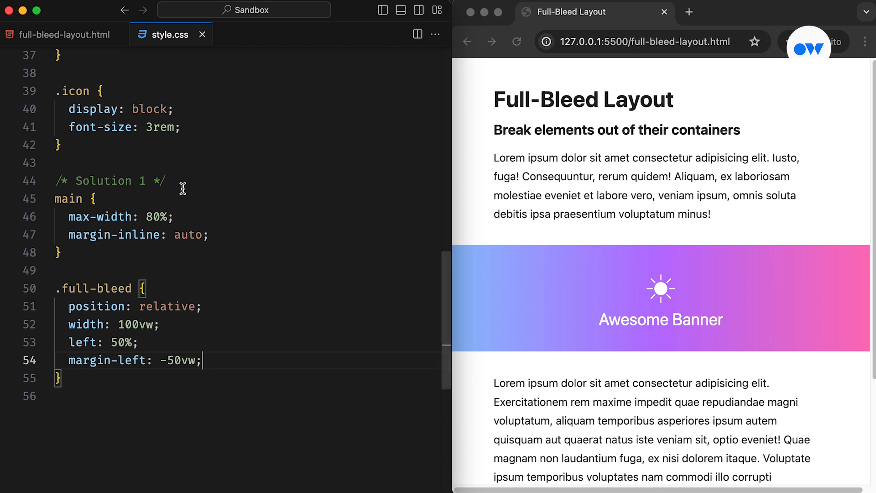
# - Add body { overflow-x: hidden; }, try a translateX(-50vw) alternative, then comment out Solution 1
pyautogui.write('body')
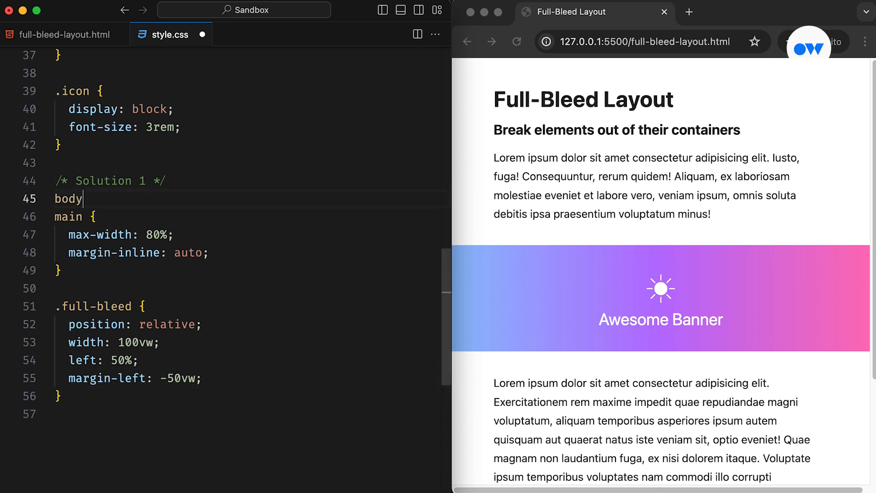
pyautogui.write('{')
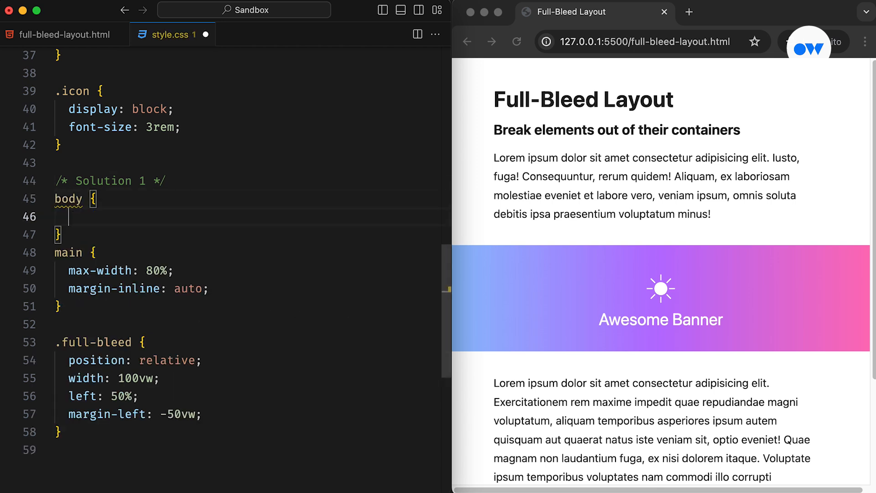
pyautogui.write('overflow-x: hidden;')
pyautogui.write('margin-inline-start: -50vw;')
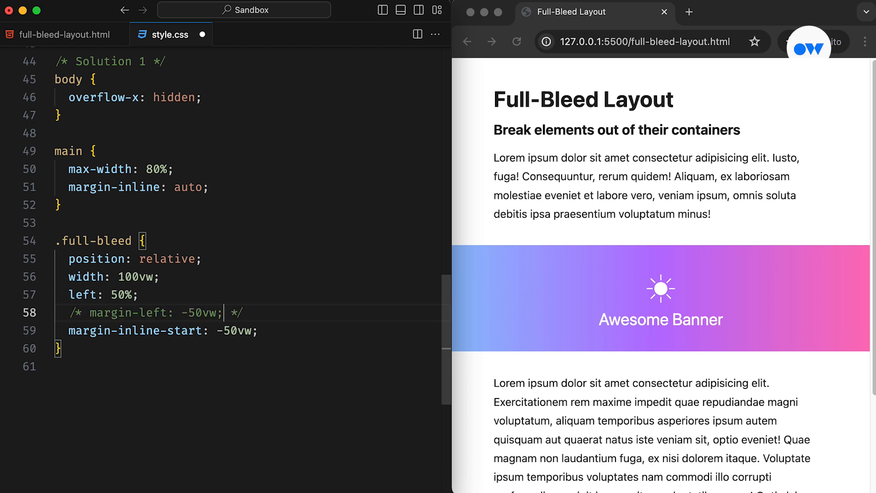
pyautogui.write('transform: translateX(-50vw);')
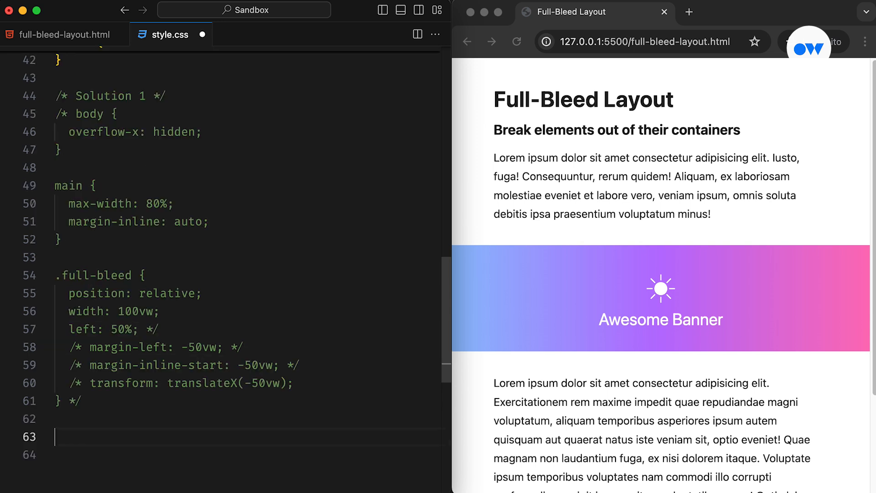
# - Write Solution 2: main max-width 80% and banner margin-left calc(50% - 50vw)
pyautogui.write('/* Solution 2 */')
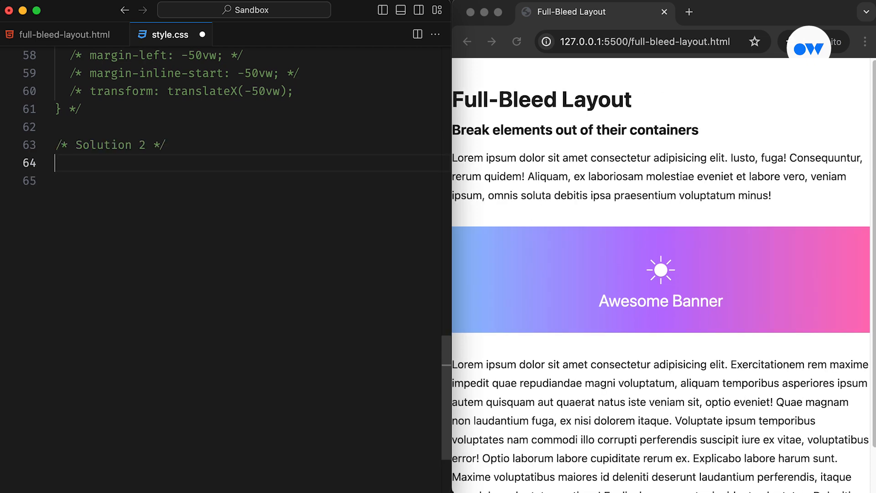
pyautogui.write('main {}')
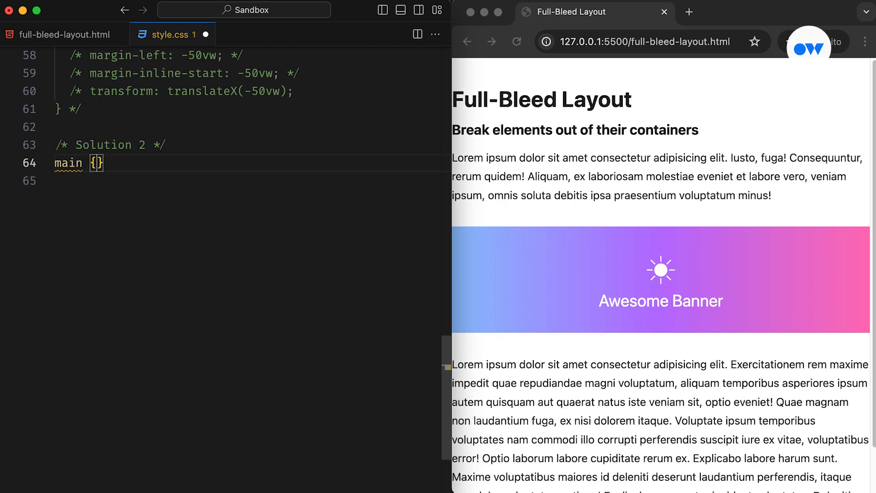
pyautogui.write('max-width: 80%;')
pyautogui.write('.full-')
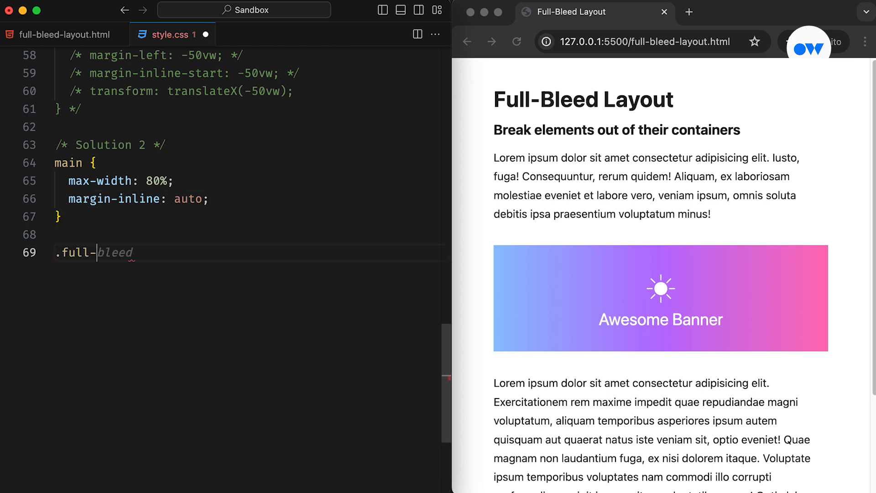
pyautogui.write('{}')
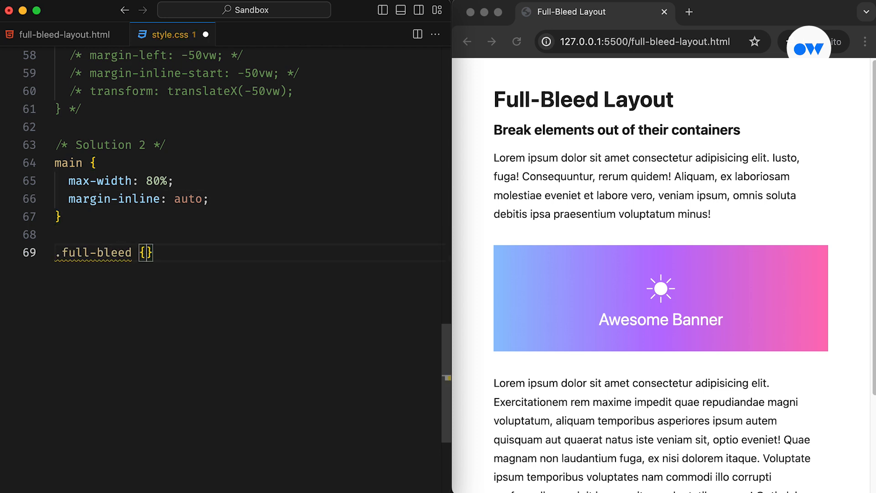
pyautogui.write('margin-left: calc(50% - 50vw);')
pyautogui.write('Parent width = 800px')
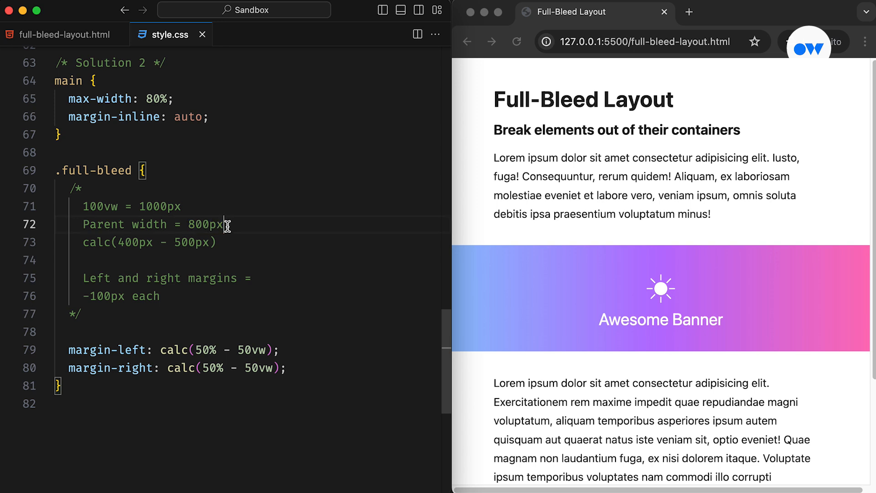
# - Add body { overflow-x: hidden; } and comment out the calc margin line
pyautogui.doubleClick(161, 206)
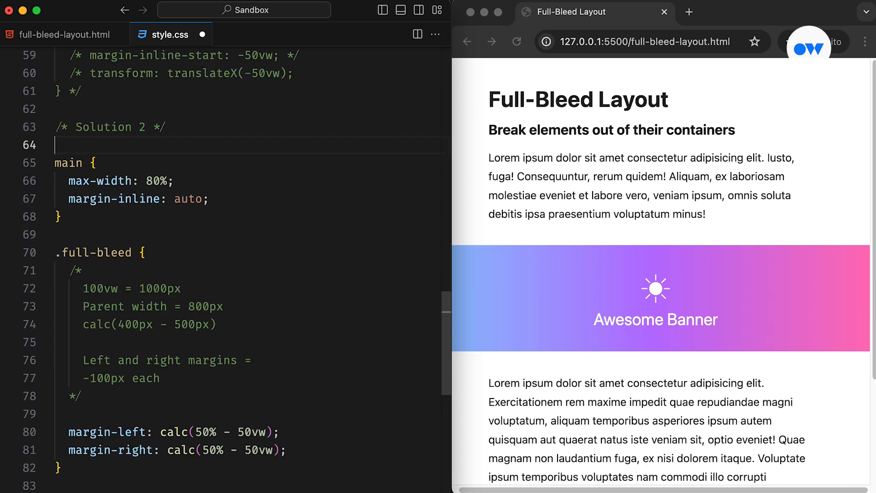
pyautogui.write('body {}')
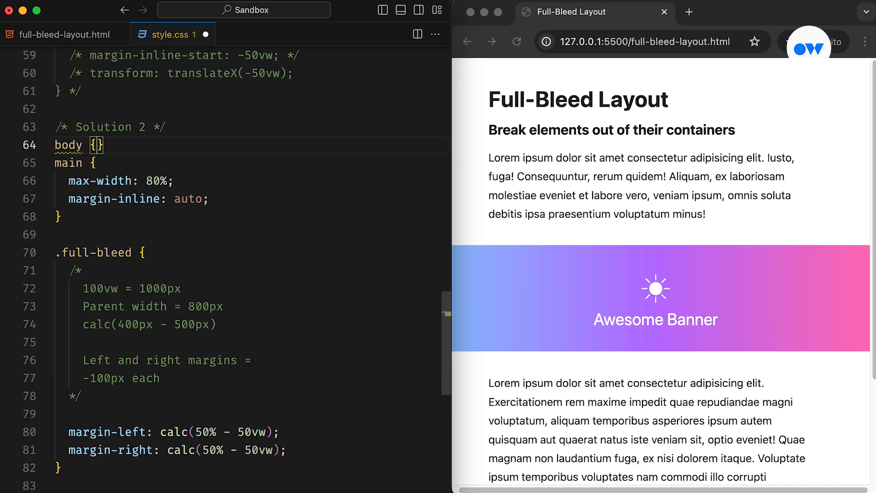
pyautogui.write('overflow-x: hidden;')
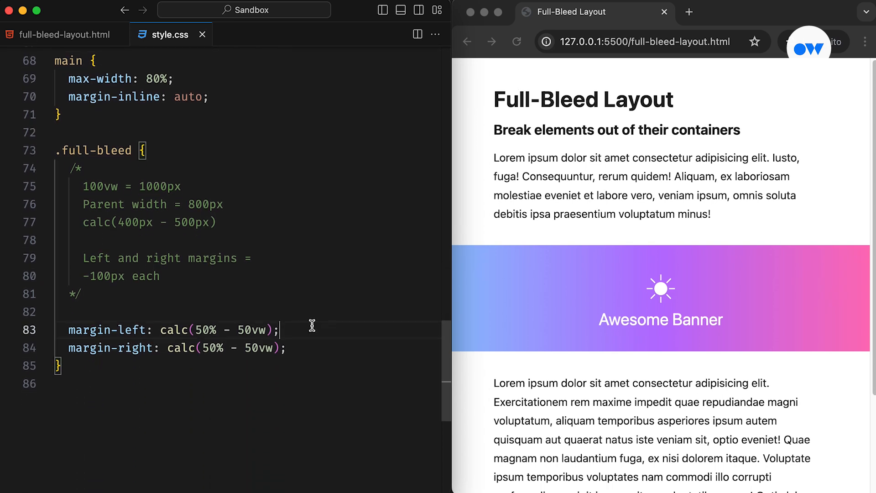
pyautogui.press('cmd+/')
pyautogui.write('/* Solution 3 */')
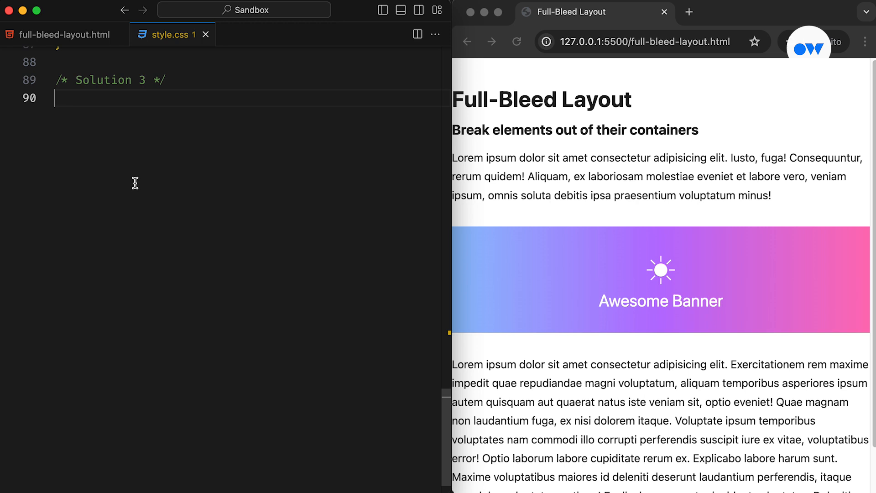
# - Make main a 1fr 80% 1fr grid and place every child in grid-column 2
pyautogui.write('main {')
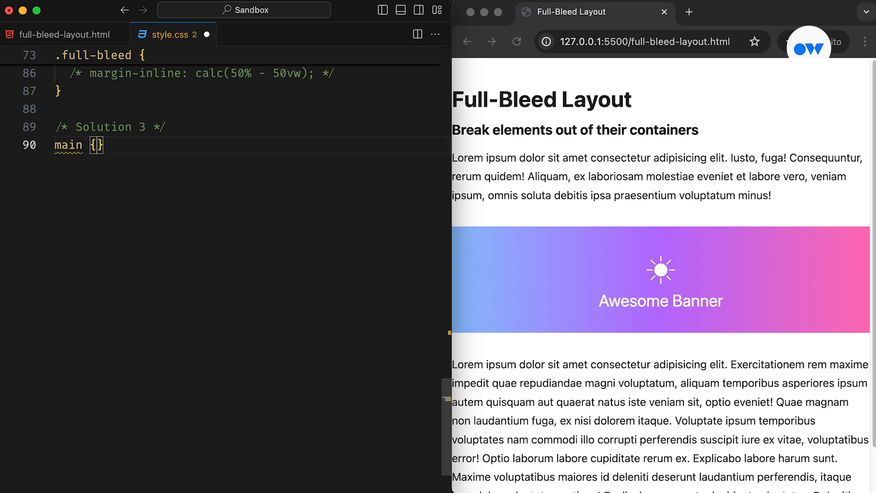
pyautogui.write('display: grid;')
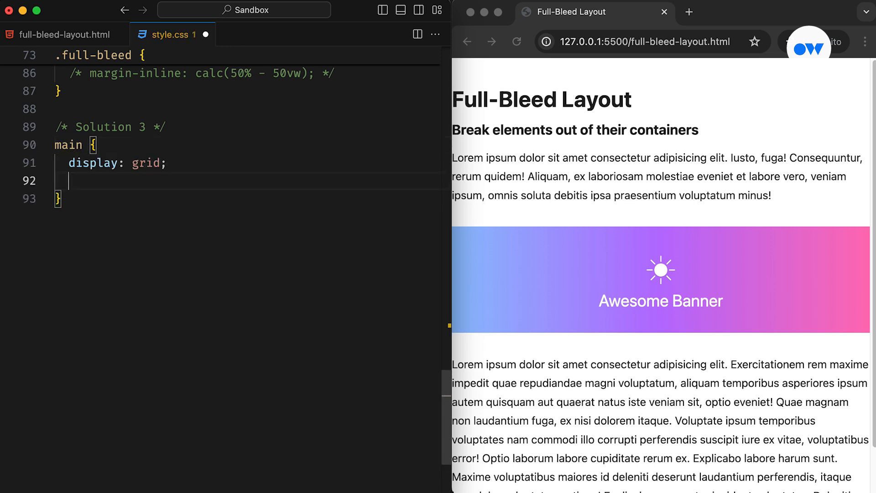
pyautogui.write('grid-template-columns: 1fr 80% 1fr;')
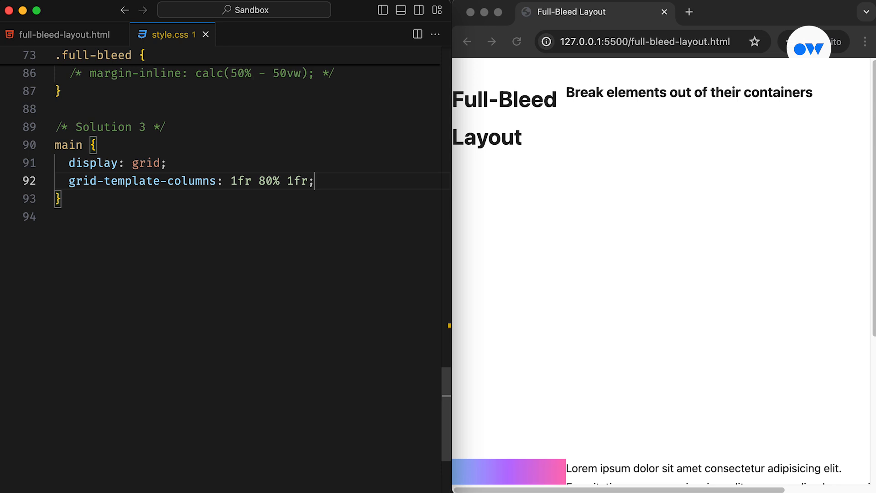
pyautogui.write('main')
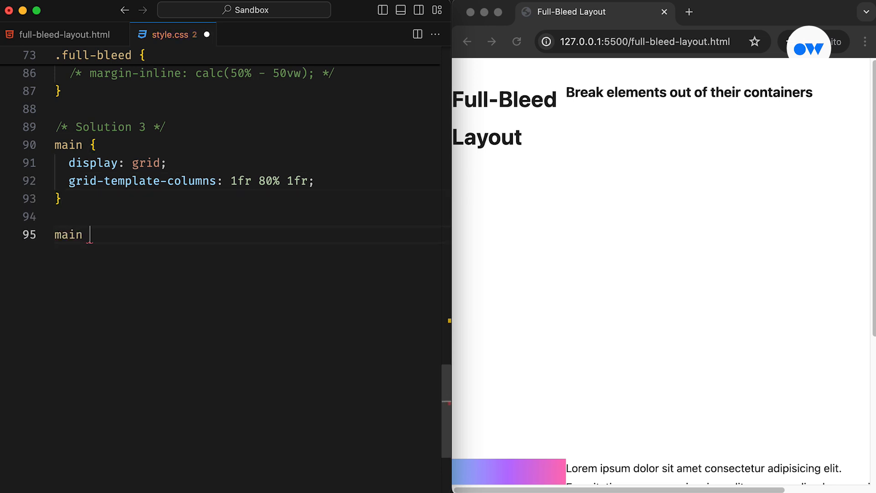
pyautogui.write('> * {')
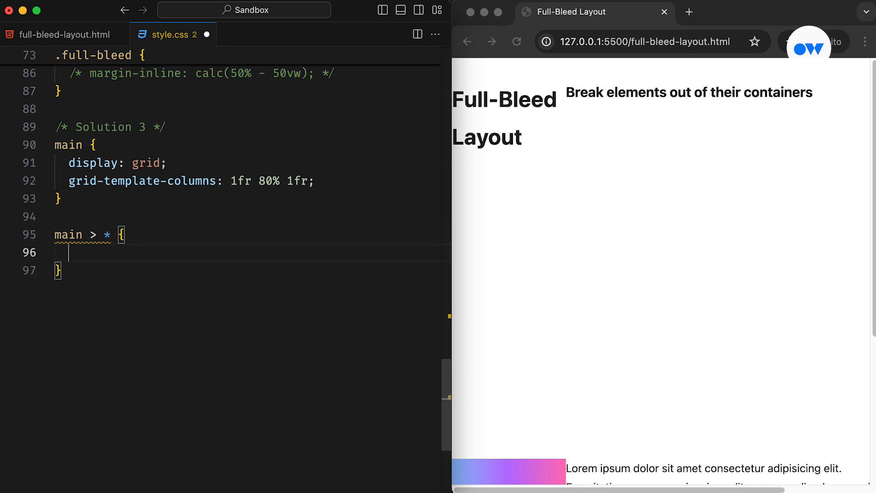
pyautogui.write('grid-column: 2;')
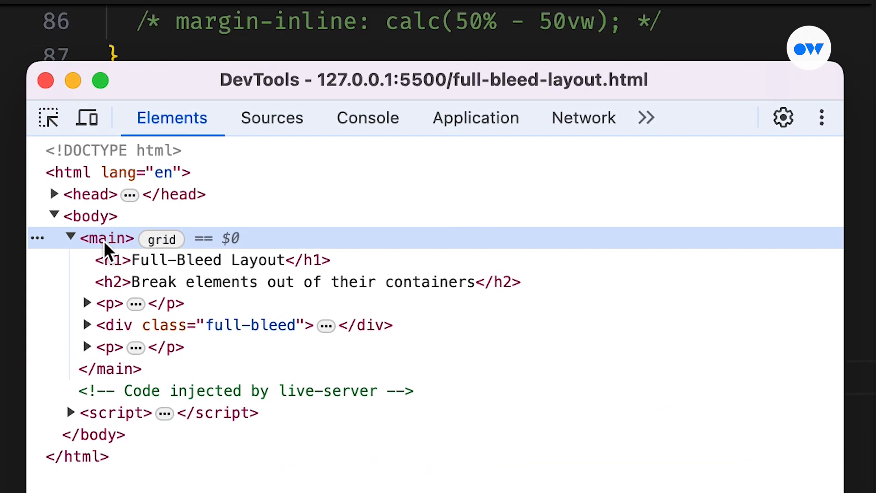
# - Toggle the grid badge on <main> to show its numbered grid overlay
pyautogui.click(162, 239)
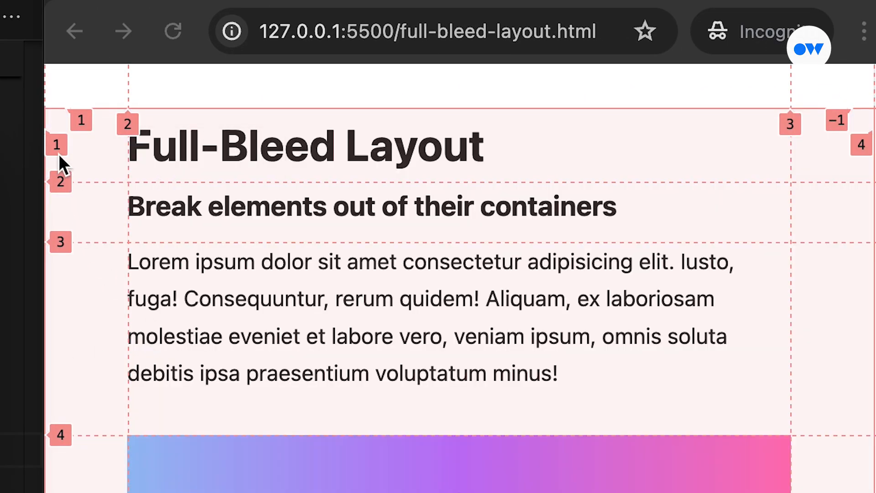
pyautogui.moveTo(144, 150)
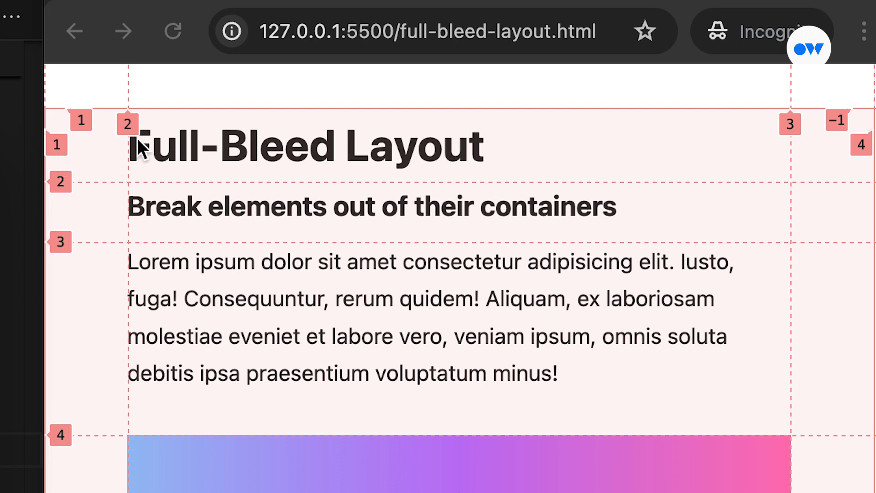
pyautogui.moveTo(811, 160)
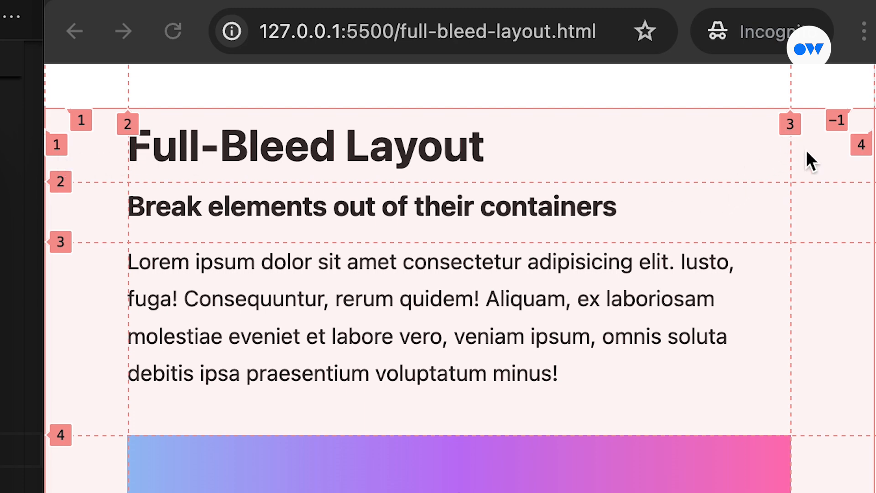
pyautogui.moveTo(855, 154)
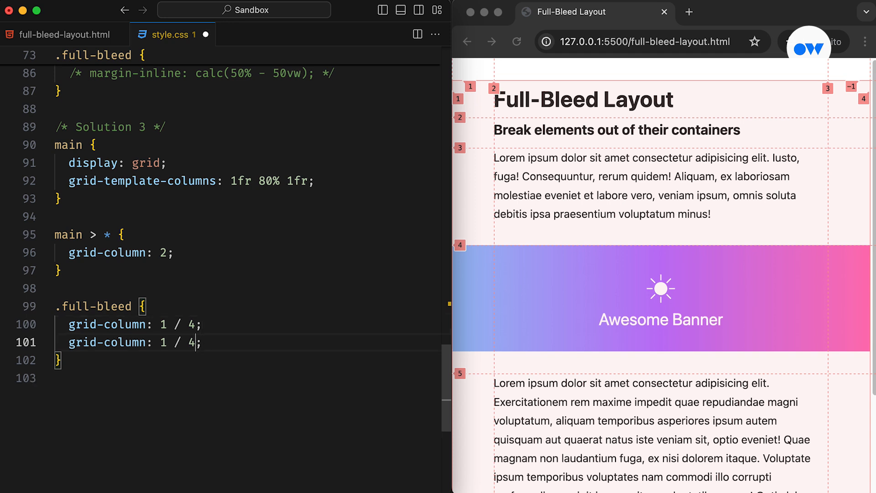
# - Replace the banner's 1 / 4 and 1 / -1 placements with grid-column: span 3
pyautogui.press('Backspace')
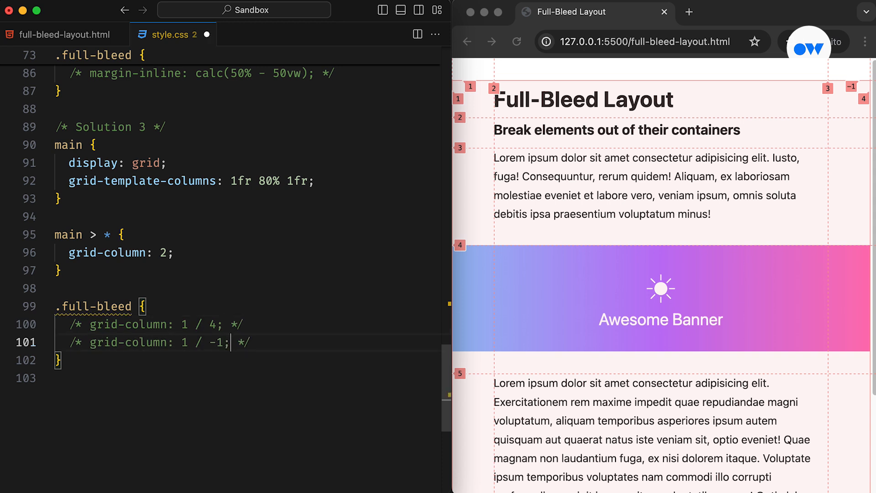
pyautogui.write('grid-column: span 3;')
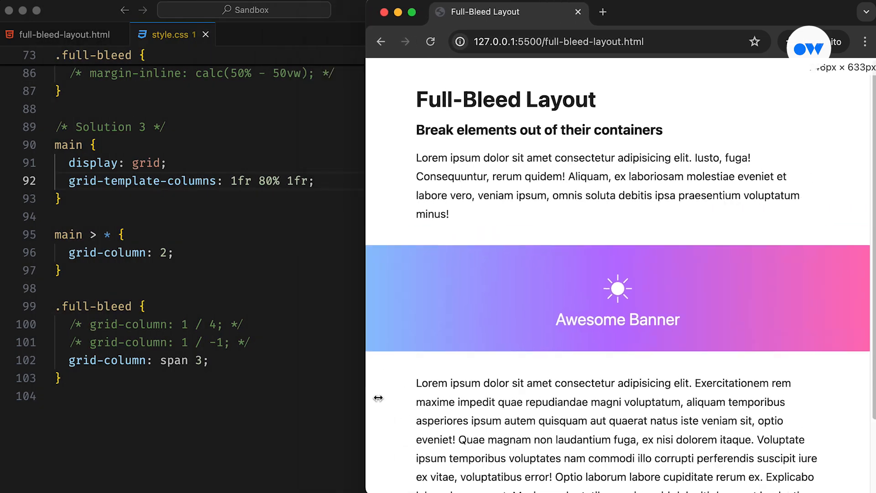
# - Narrow the browser, then set main's columns to 1fr min(65ch, 100%) 1fr
pyautogui.moveTo(379, 399); pyautogui.dragTo(434, 398)
pyautogui.write('grid-template-columns: ;')
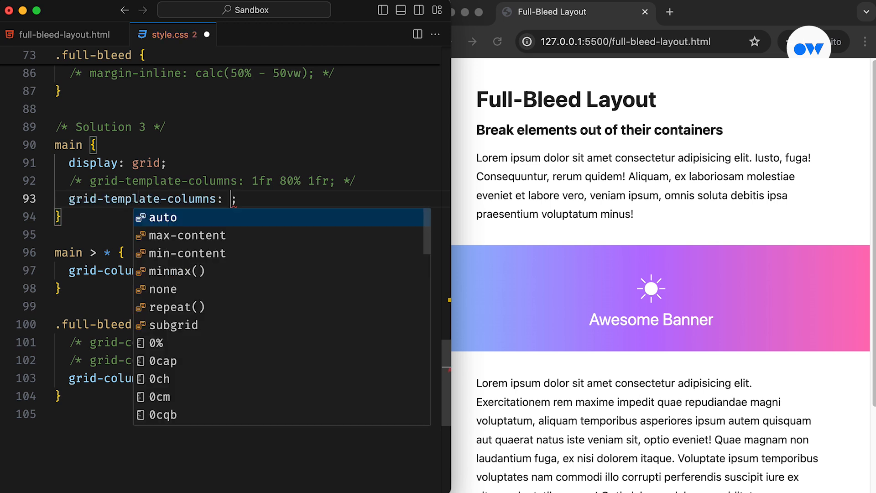
pyautogui.write('1fr min(65ch, 100%) 1fr;')
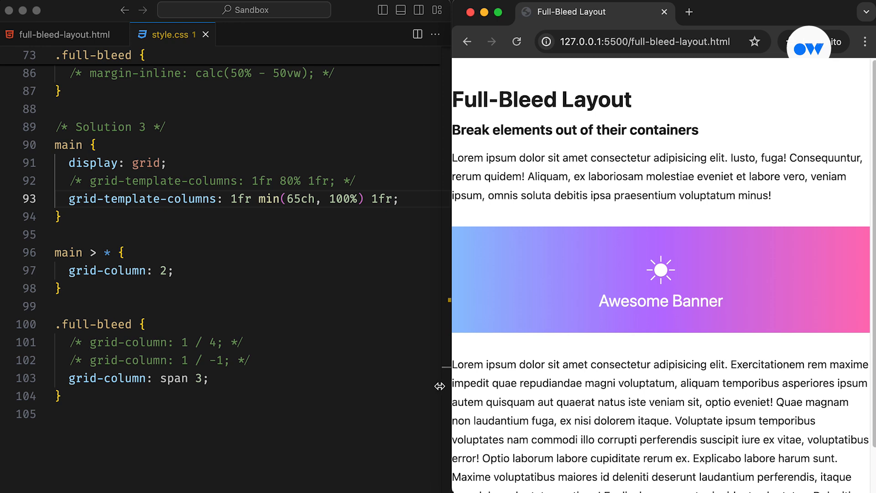
pyautogui.moveTo(369, 384)
pyautogui.write('grid-')
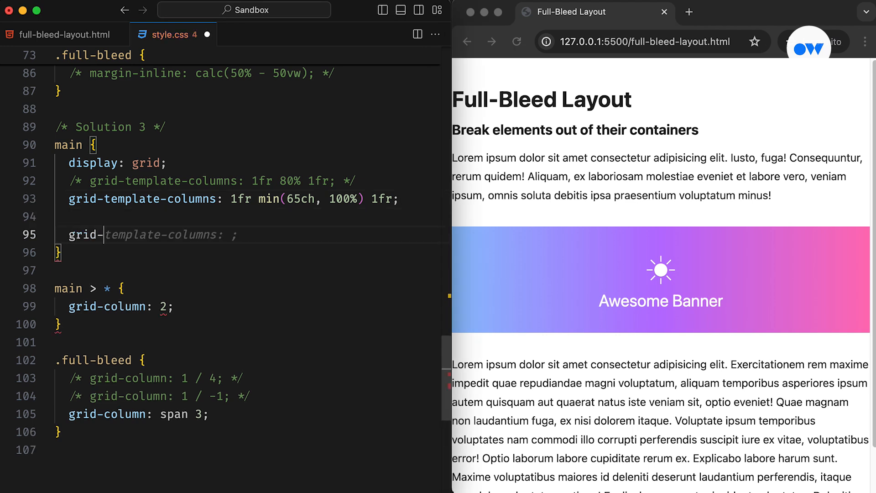
# - Add a 3rem column gap, use min(65ch, 100% - 3rem * 2), and resize to check
pyautogui.write('column-gap')
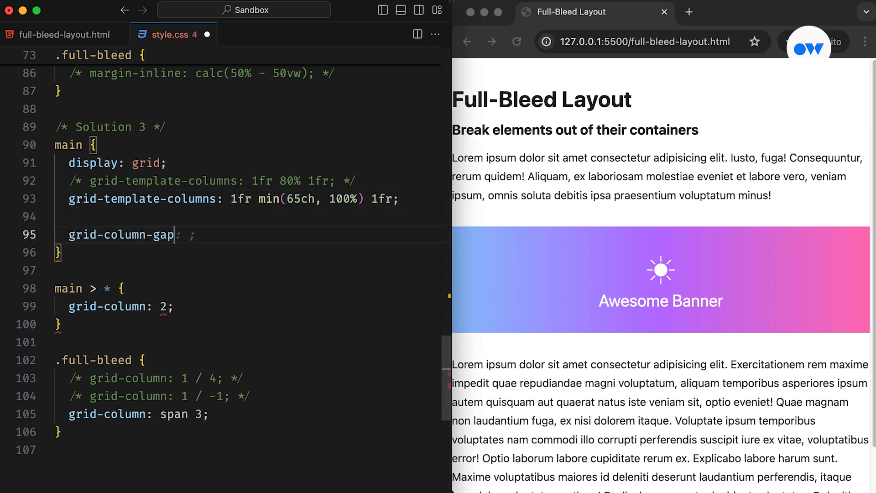
pyautogui.write('3rem;')
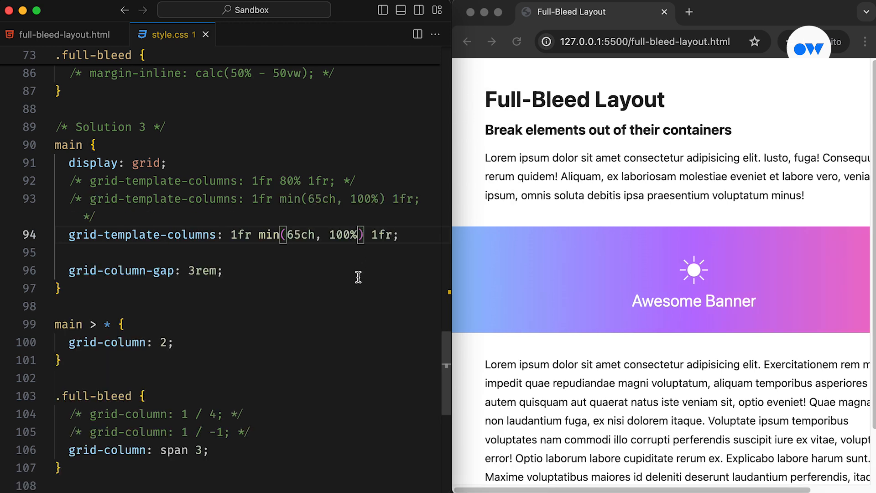
pyautogui.write('- 3rem')
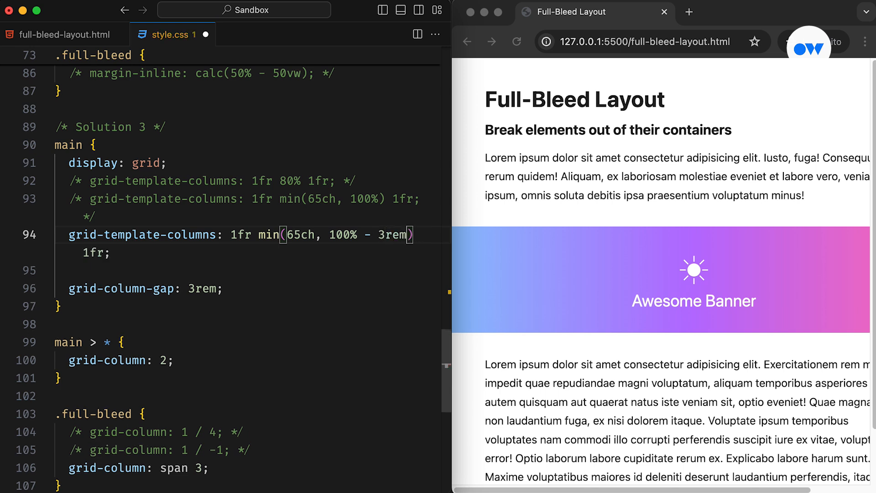
pyautogui.write('* 2')
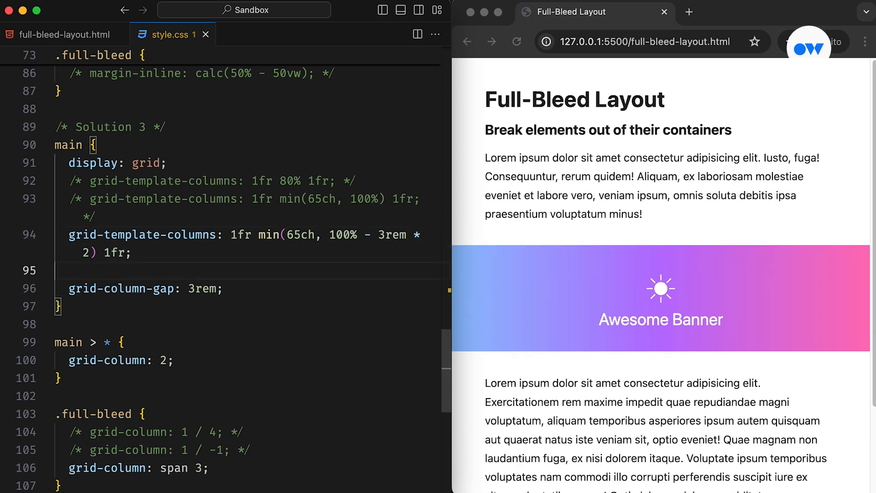
pyautogui.moveTo(384, 277)
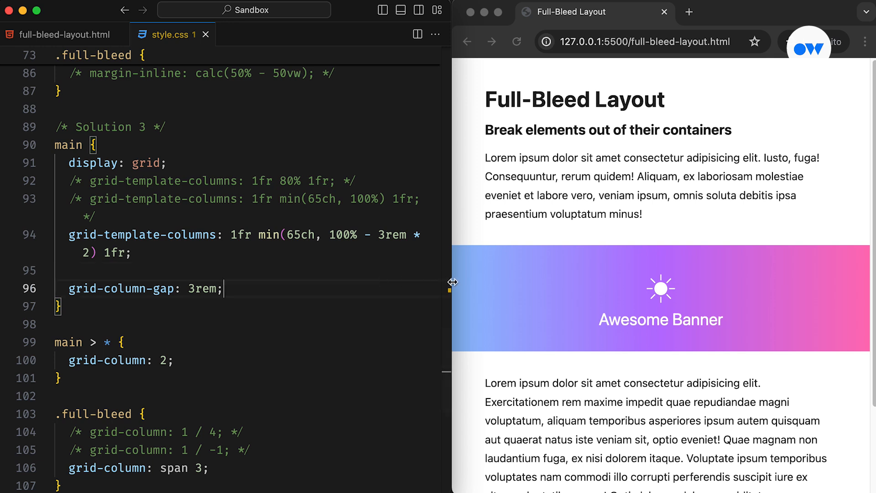
pyautogui.moveTo(452, 281); pyautogui.dragTo(565, 279)
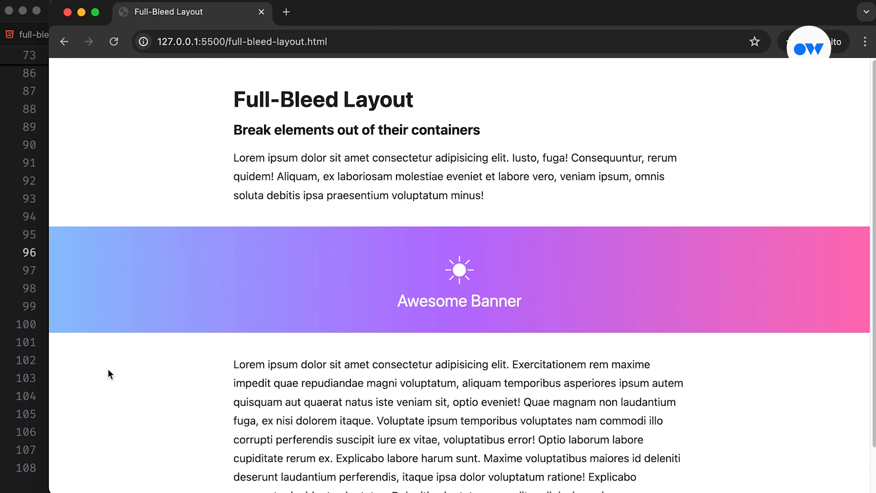
pyautogui.scroll(-3)
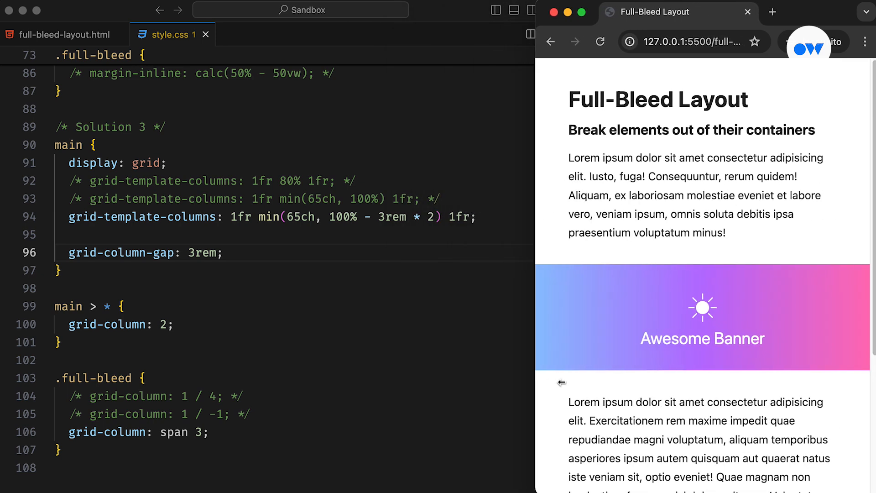
pyautogui.moveTo(563, 386)
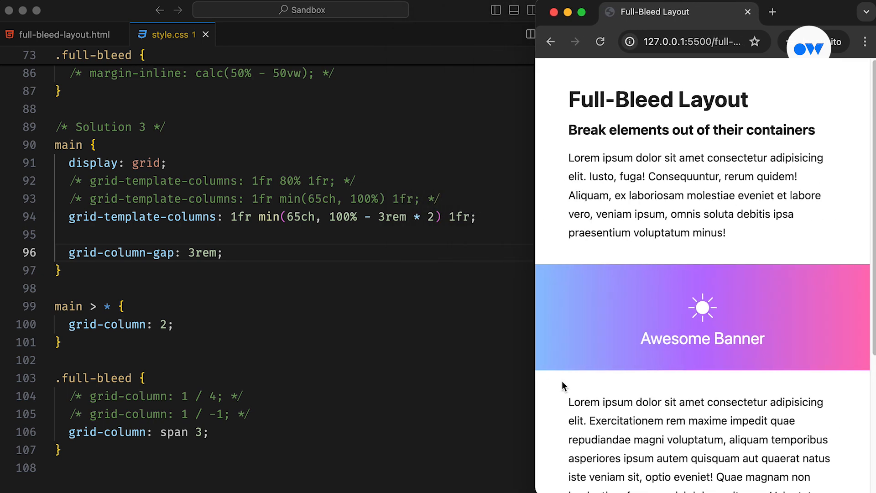